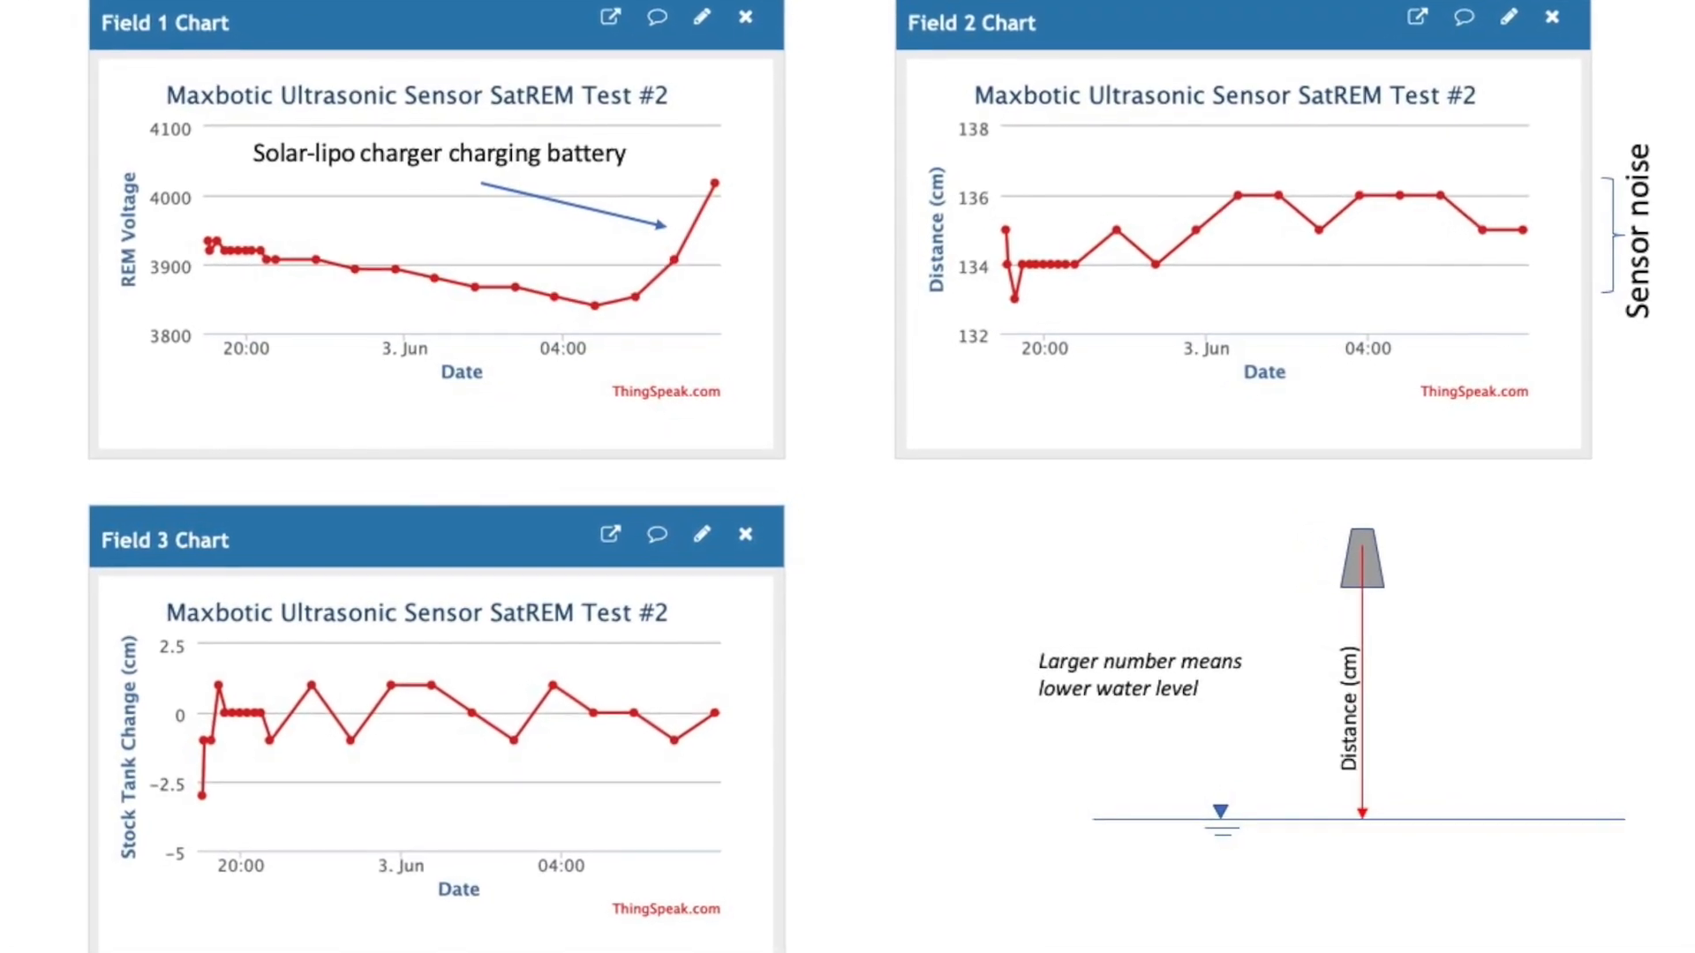
pyautogui.scroll(-3)
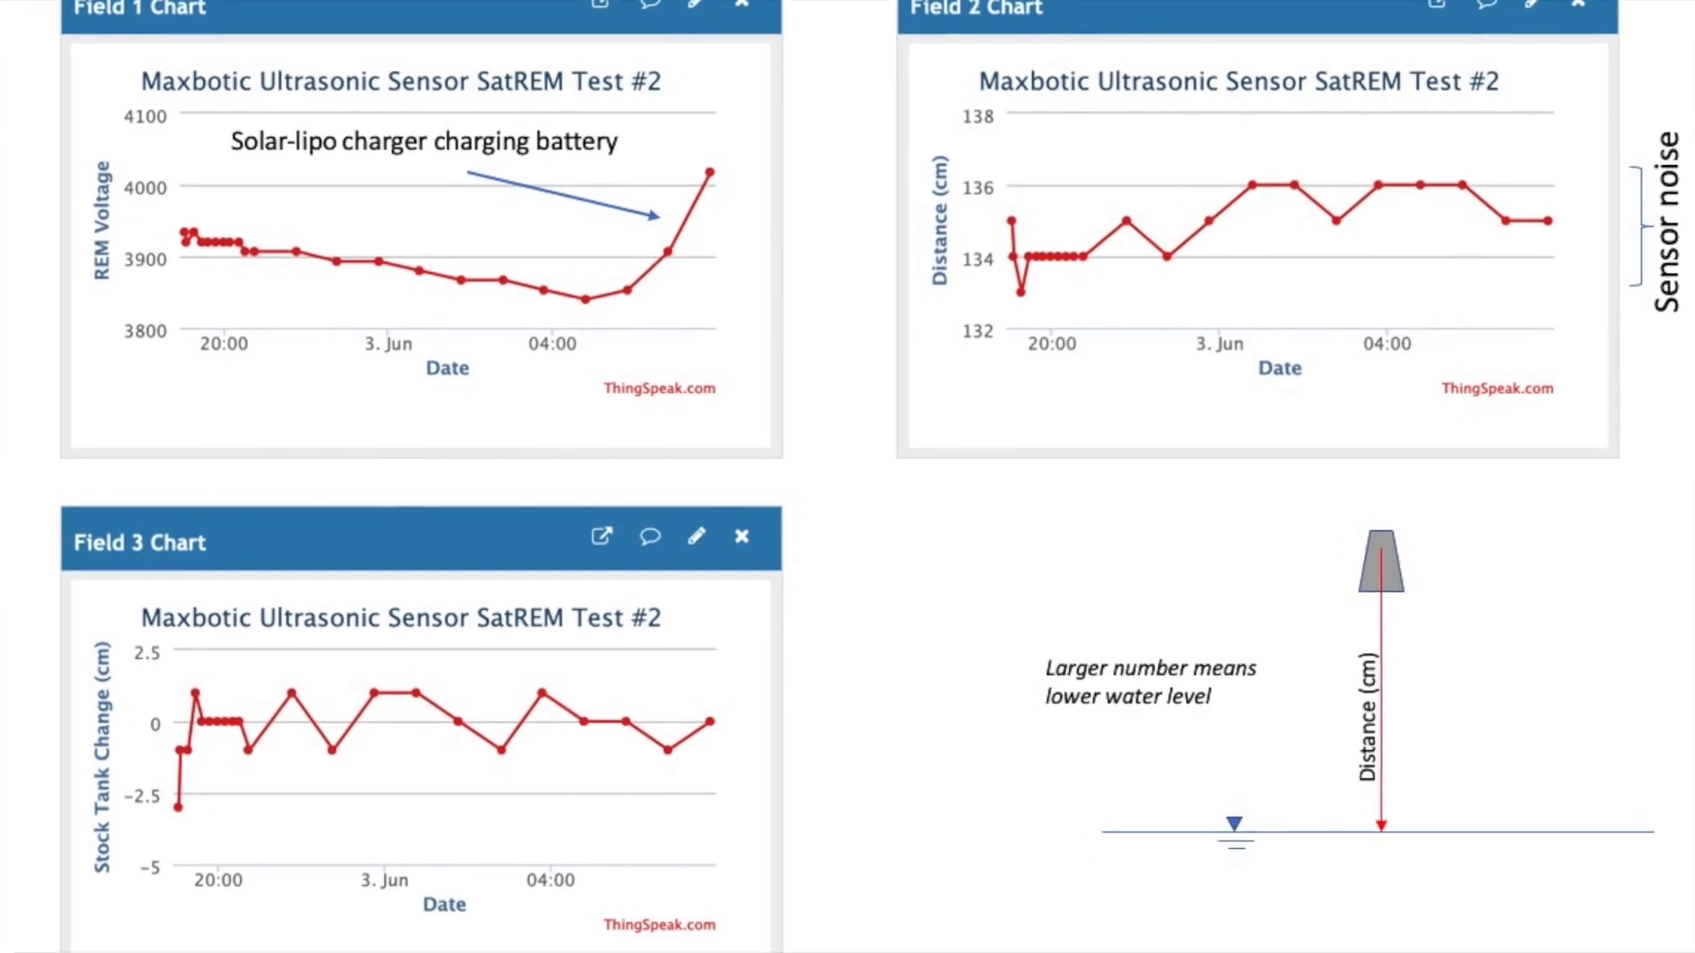